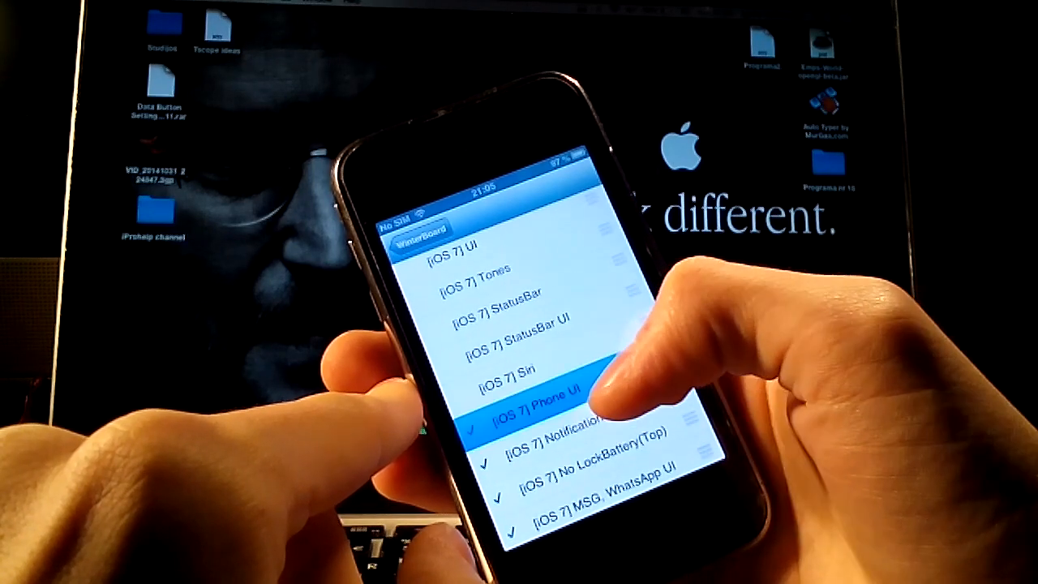
scroll(down, 3)
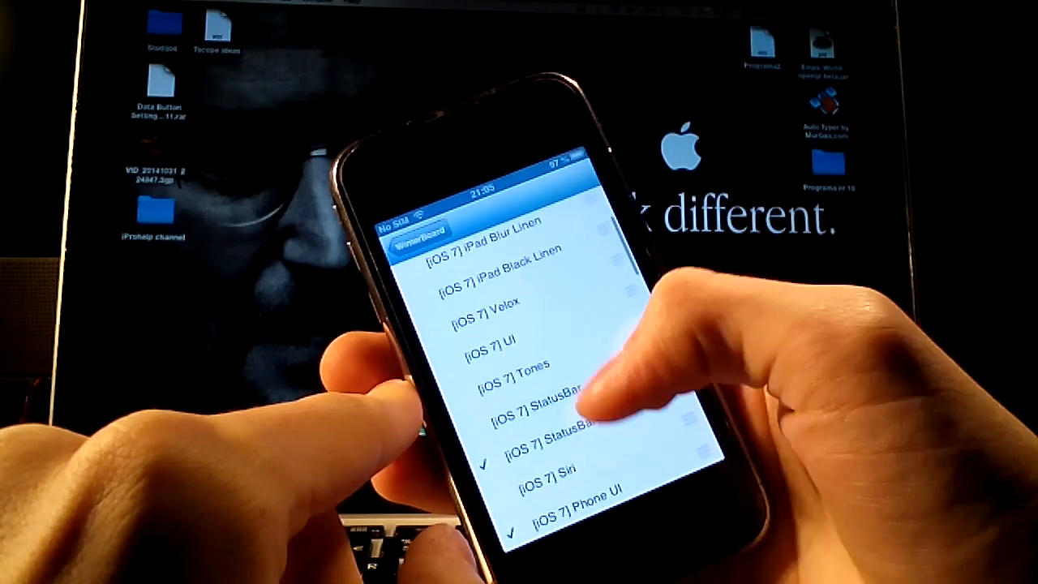
scroll(down, 3)
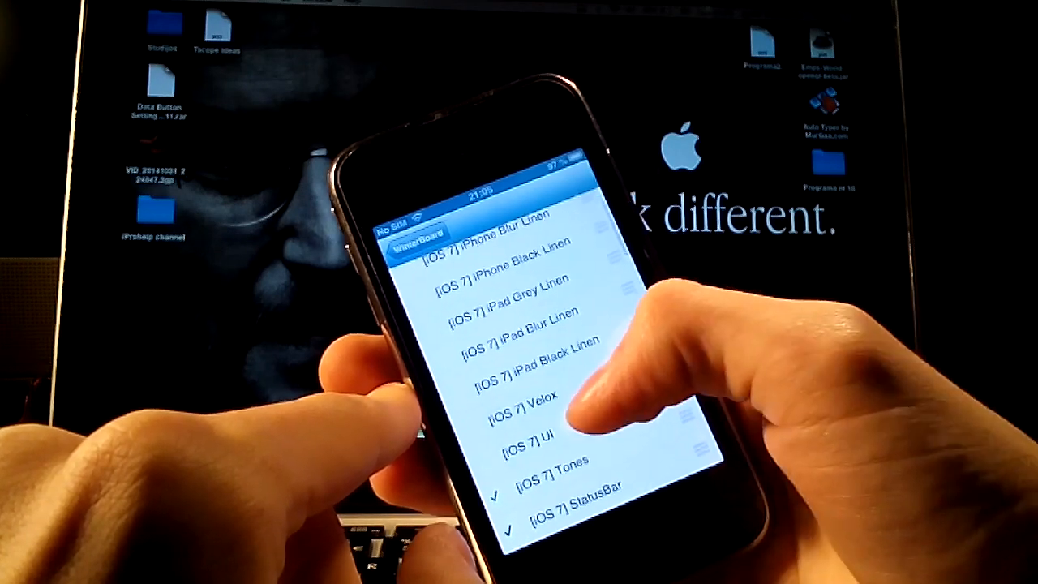